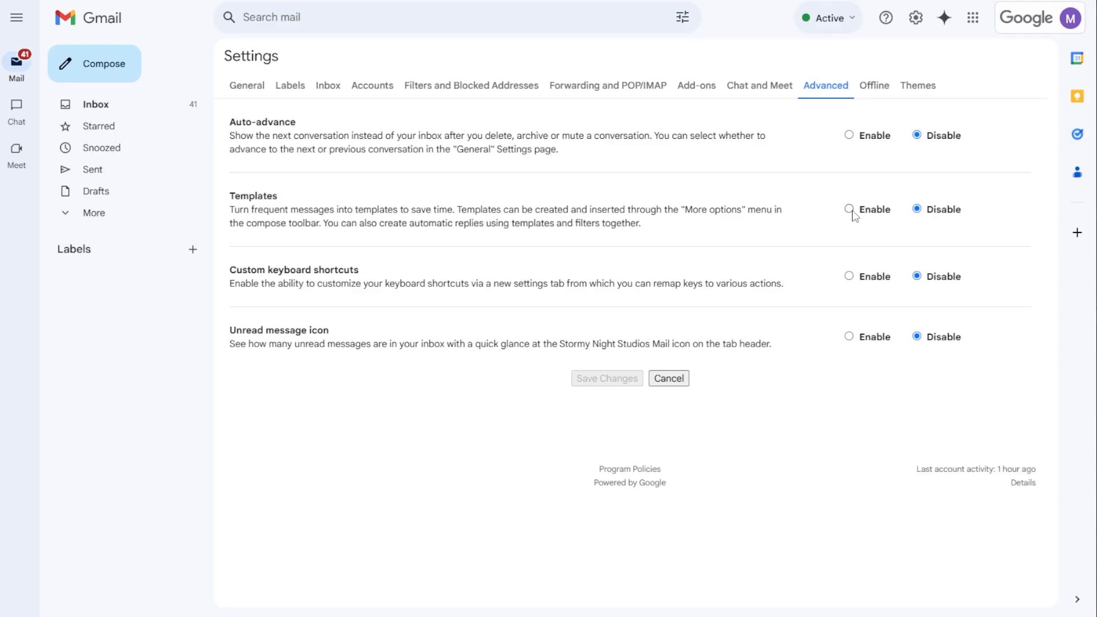
Leave Settings for the empty Starred mail list
click(849, 209)
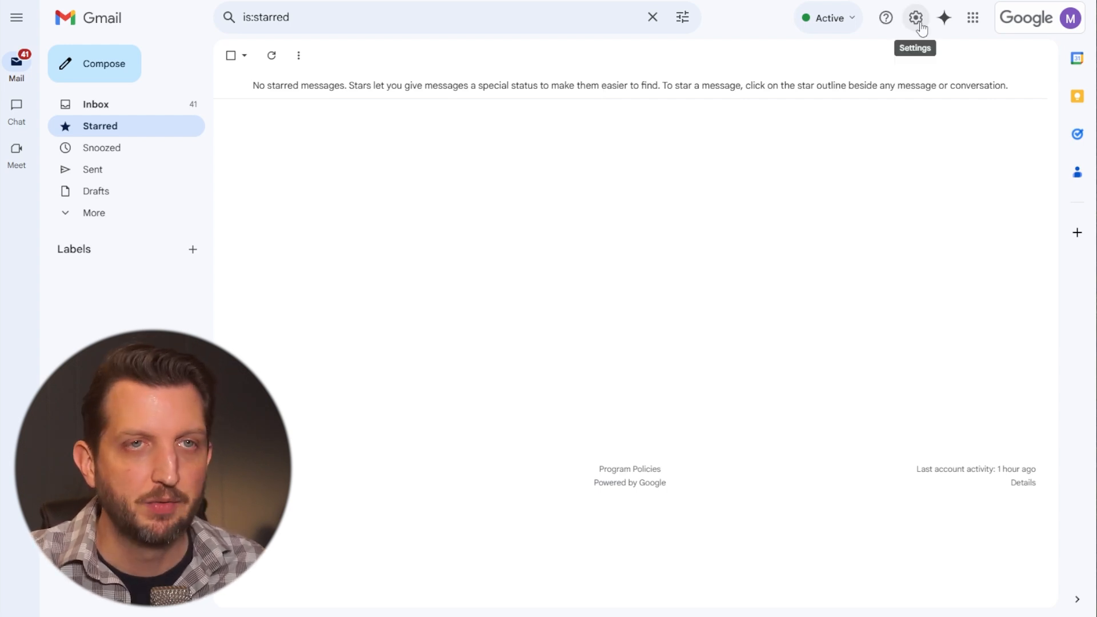
Reach the Advanced settings page via the gear menu and See all settings
click(915, 17)
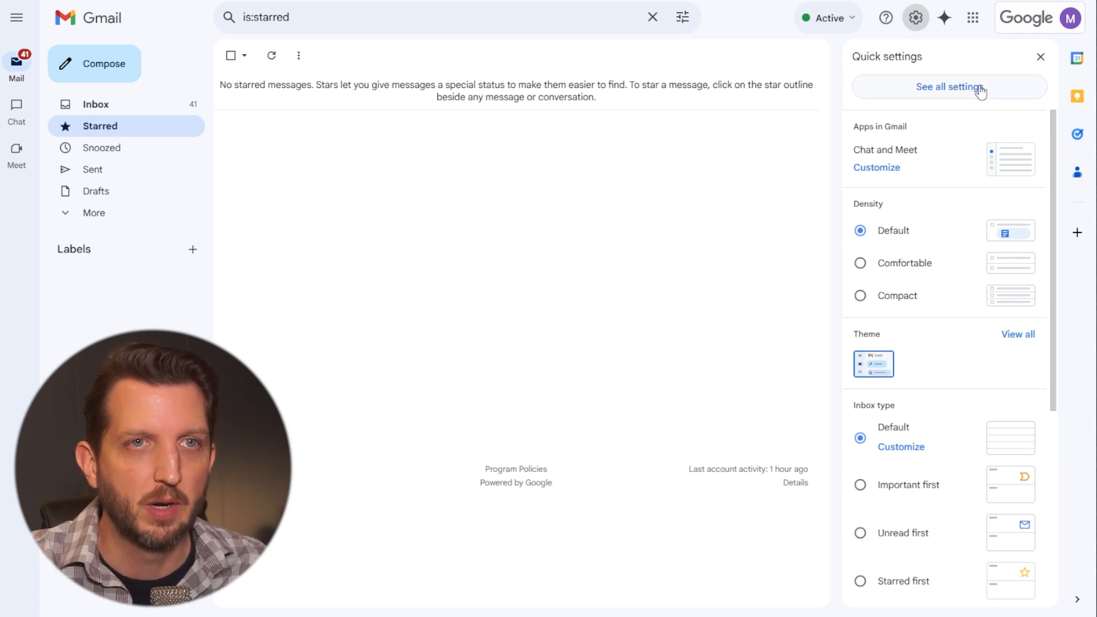
click(948, 87)
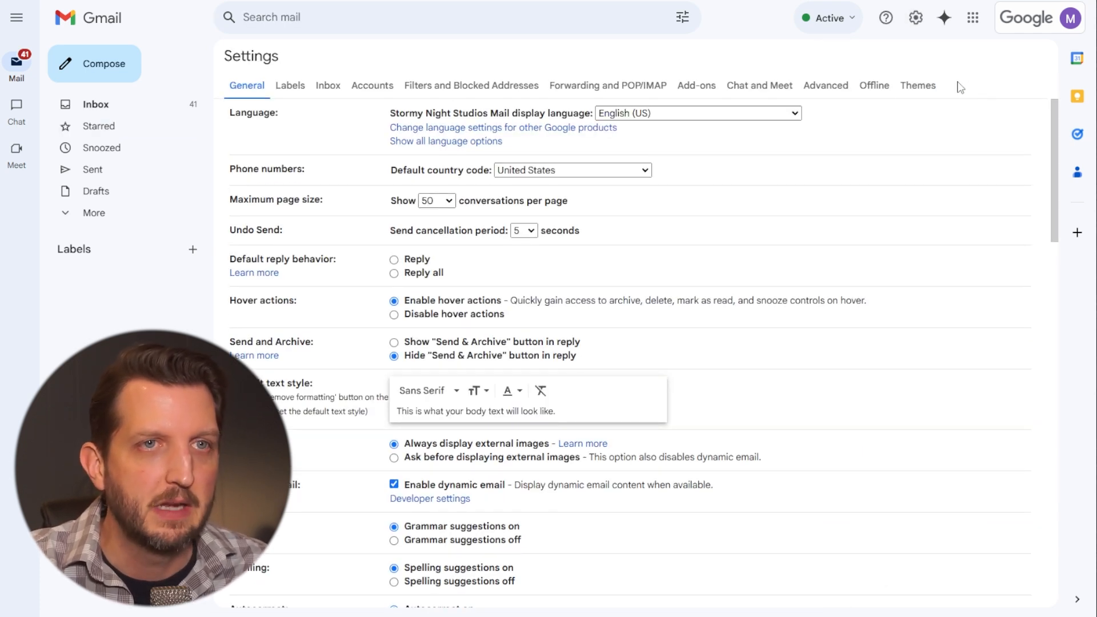
click(825, 86)
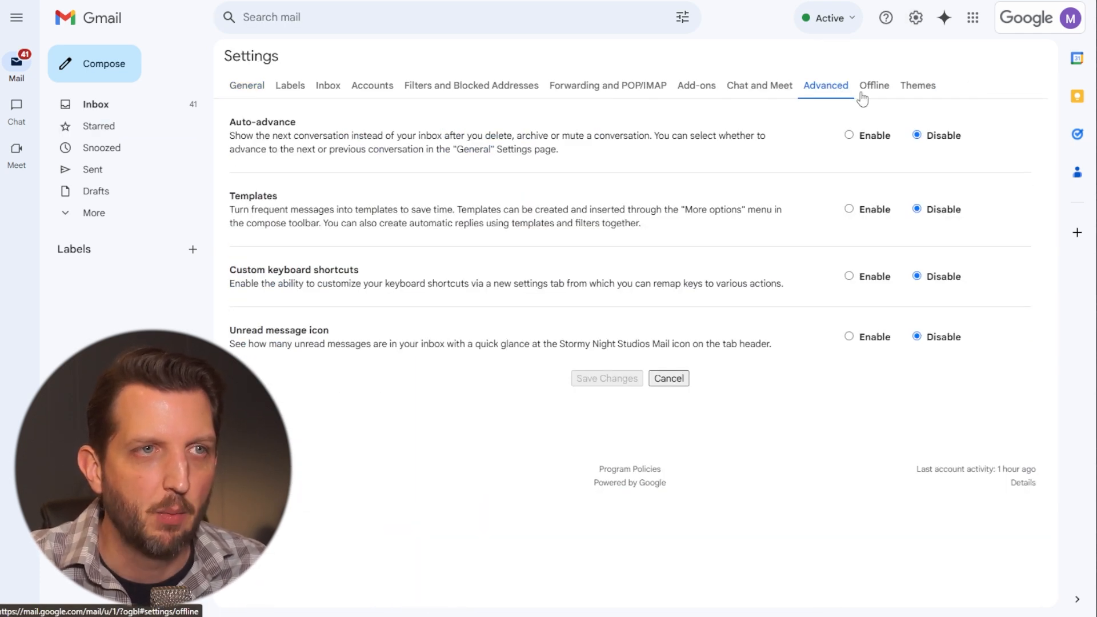
mouse_move(525, 250)
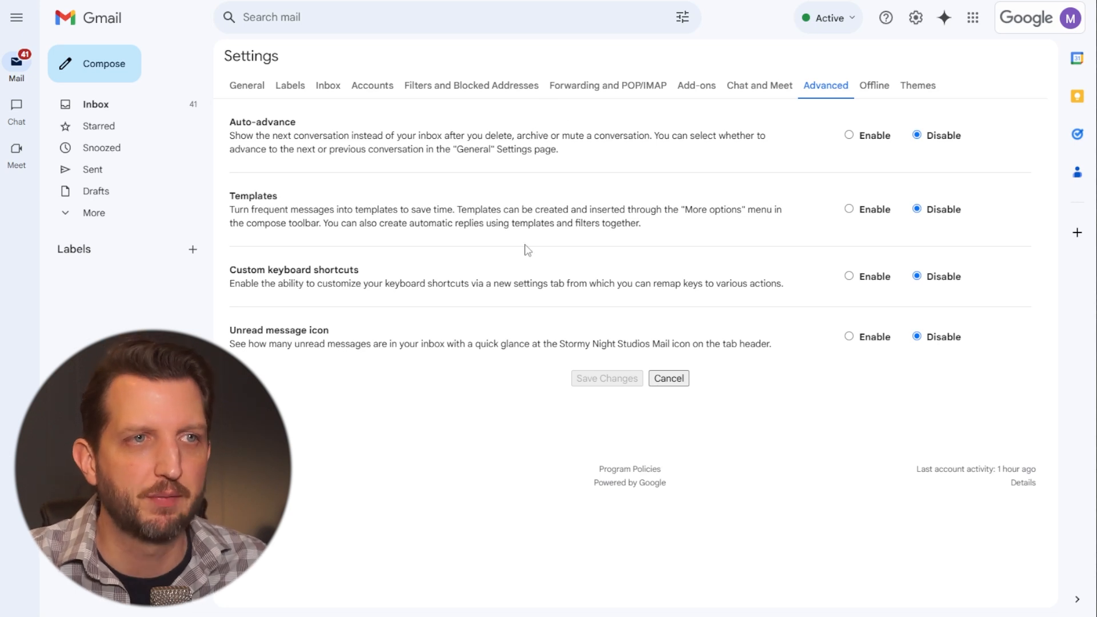
mouse_move(239, 216)
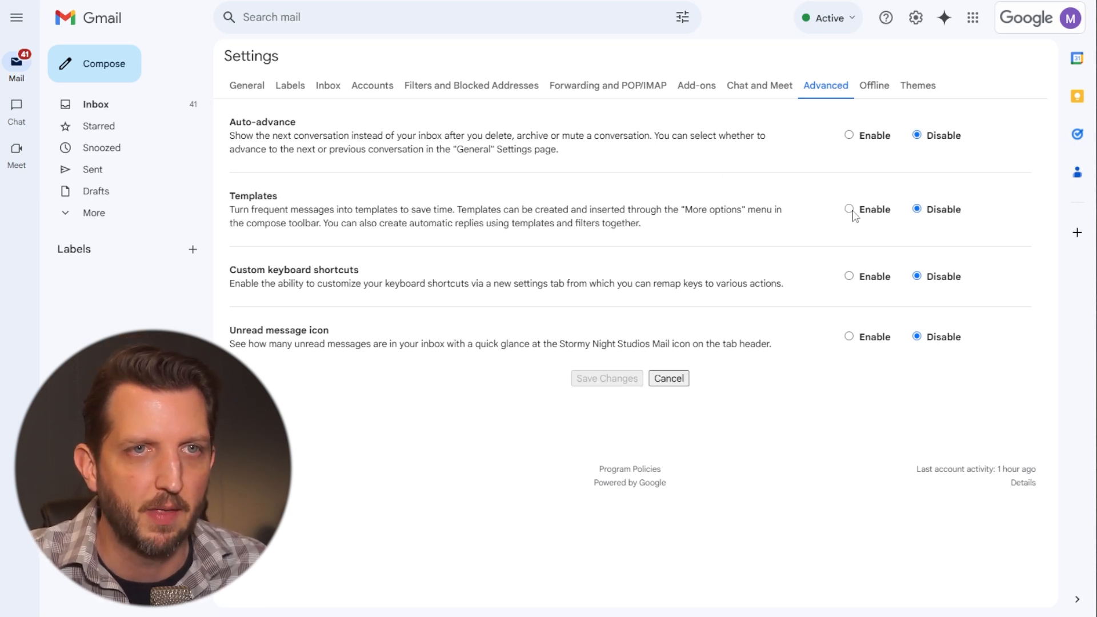
Enable the Templates feature and save the change
click(849, 208)
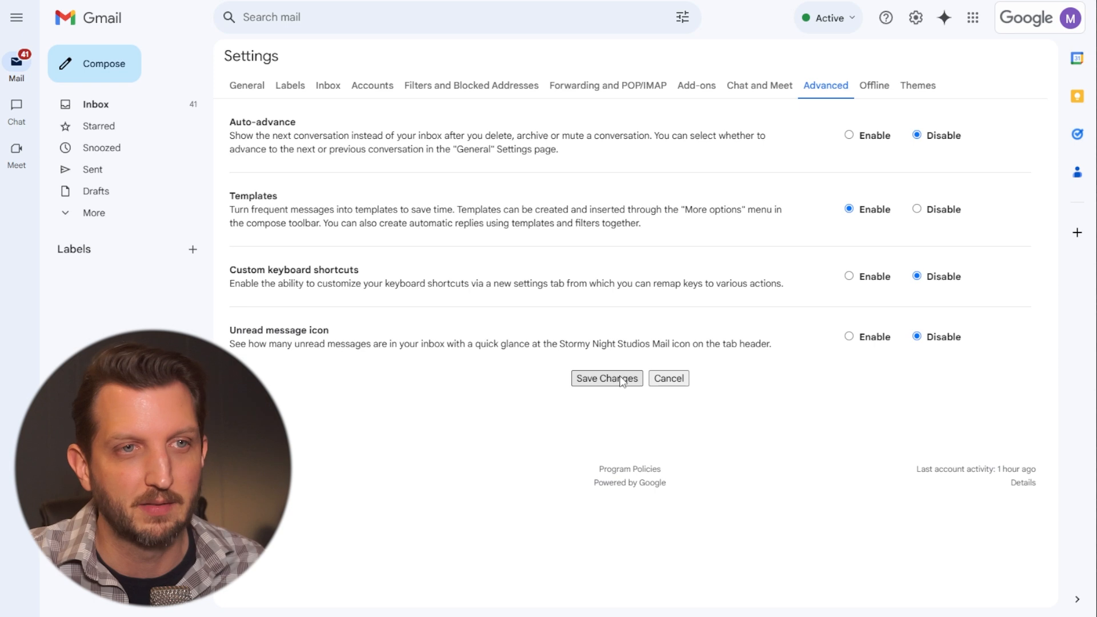
click(100, 126)
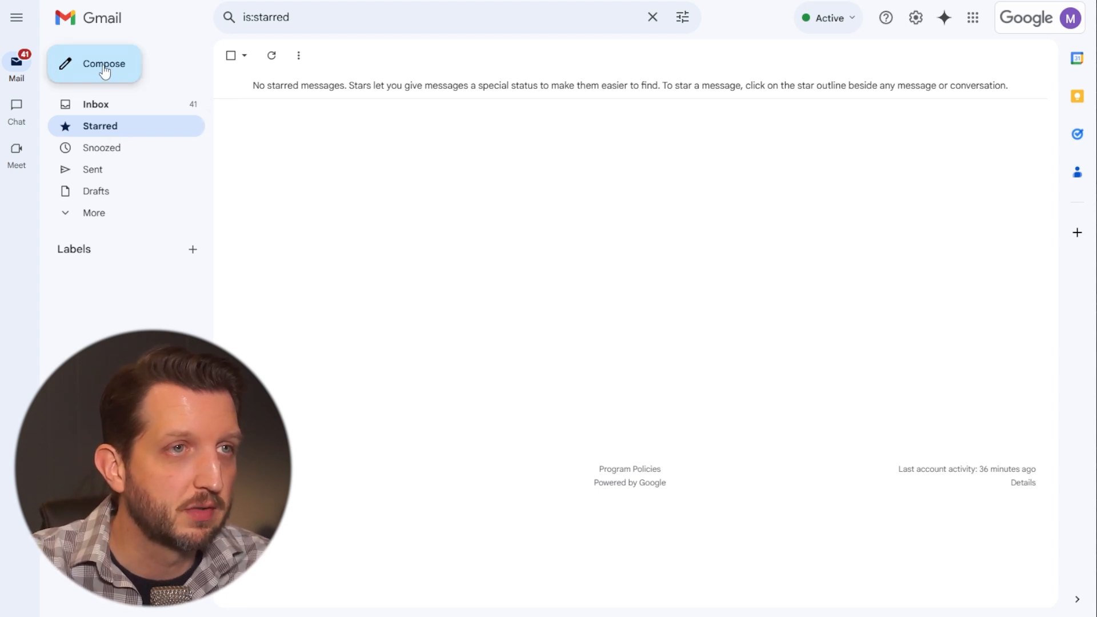
Compose a message with body 'Thank you for your inquiry, I will get an answer for you and reply shortly.'
click(104, 64)
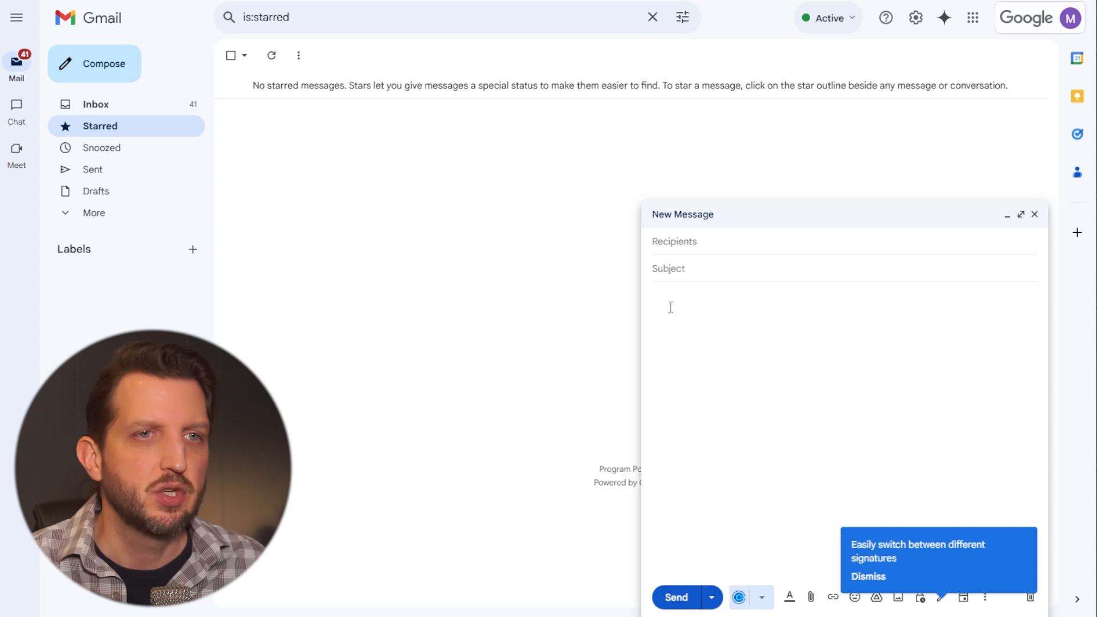
text(Thank you for your inquiry, I will get an answer for you and reply shortly.)
text(Thank you for your email)
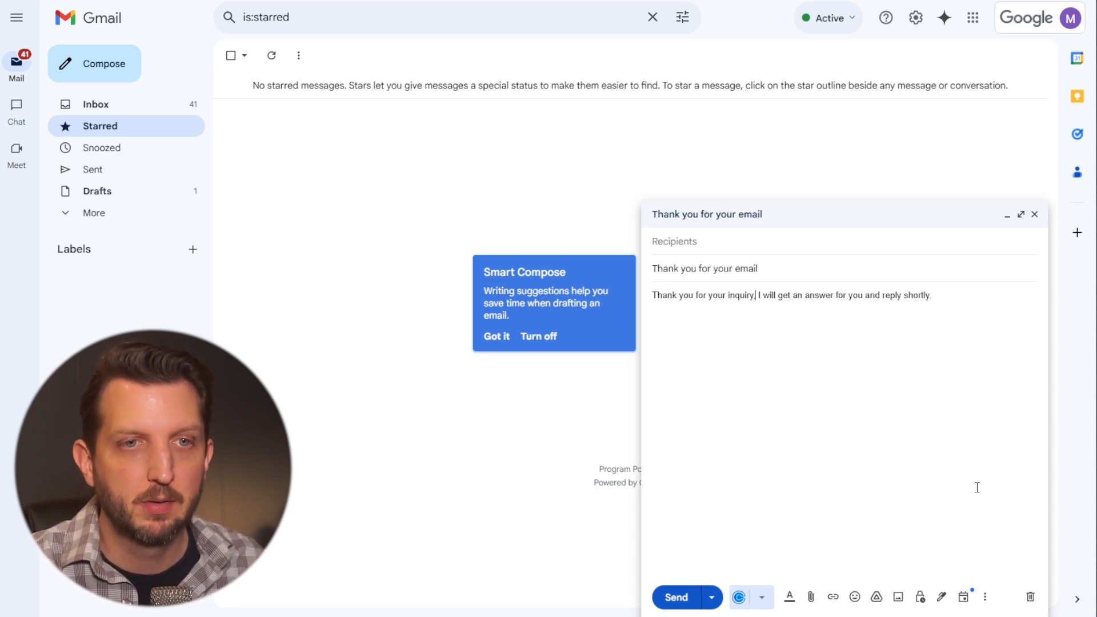
mouse_move(982, 582)
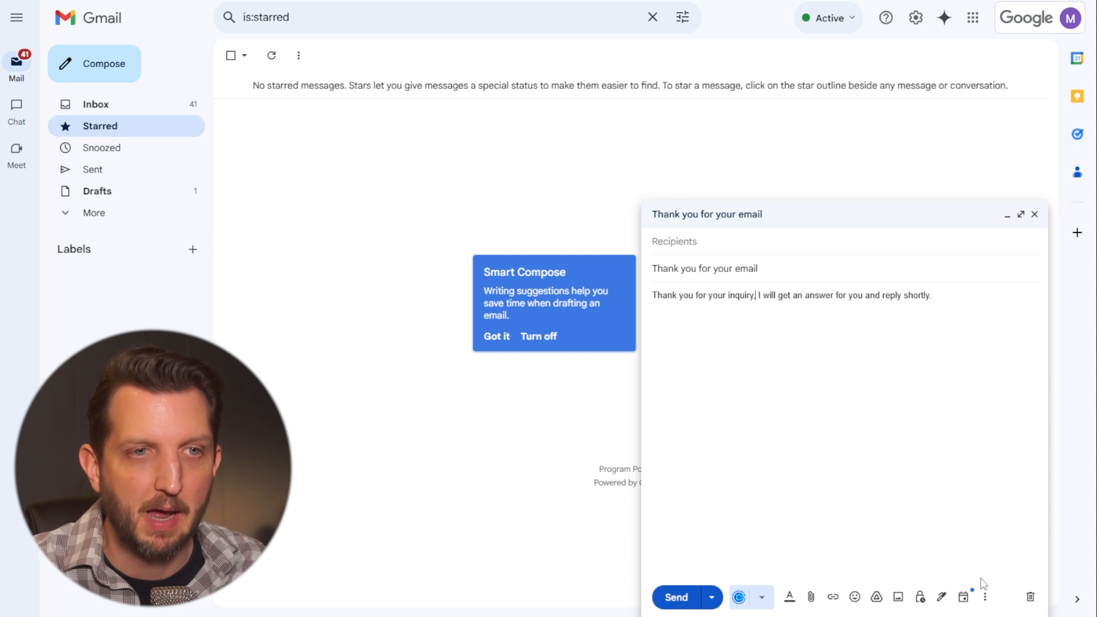
mouse_move(985, 597)
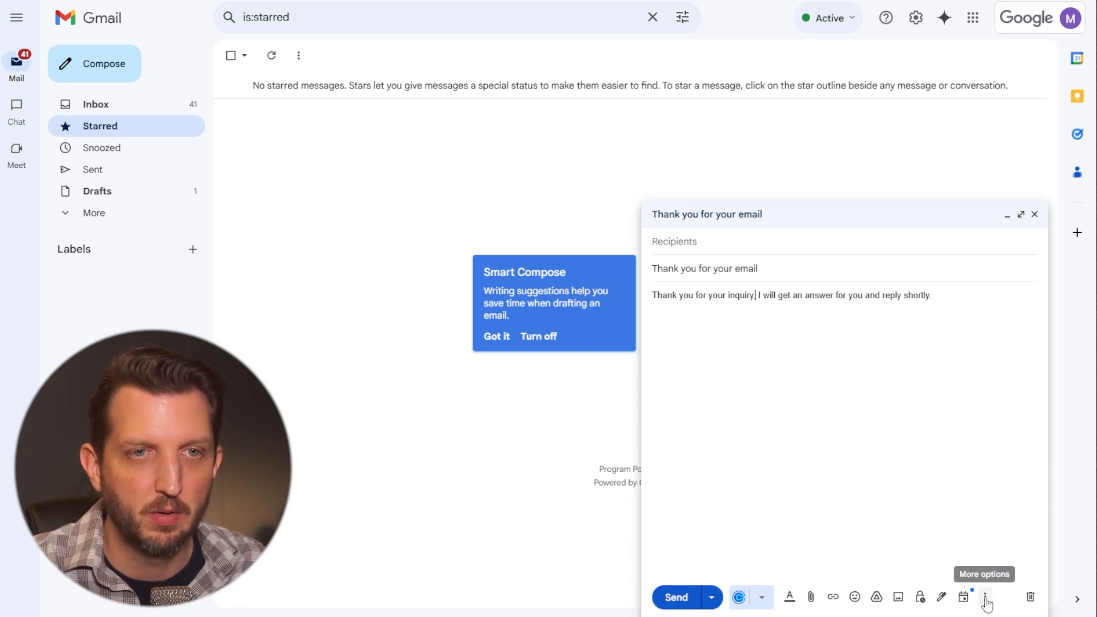
Save the draft as a new template named 'Thank you for your email'
click(985, 597)
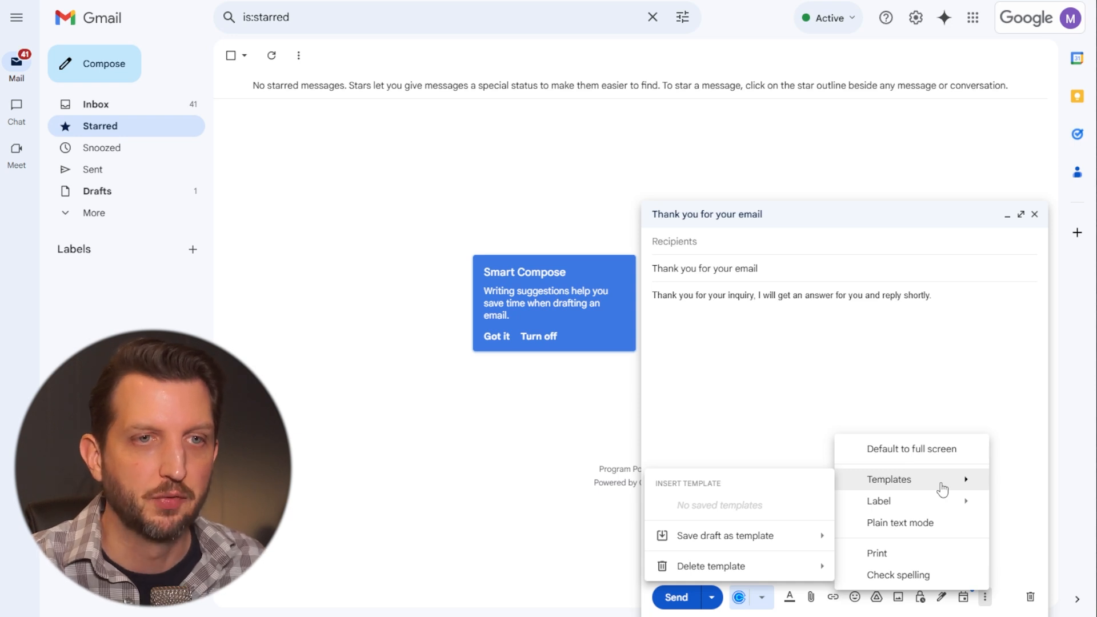
mouse_move(760, 529)
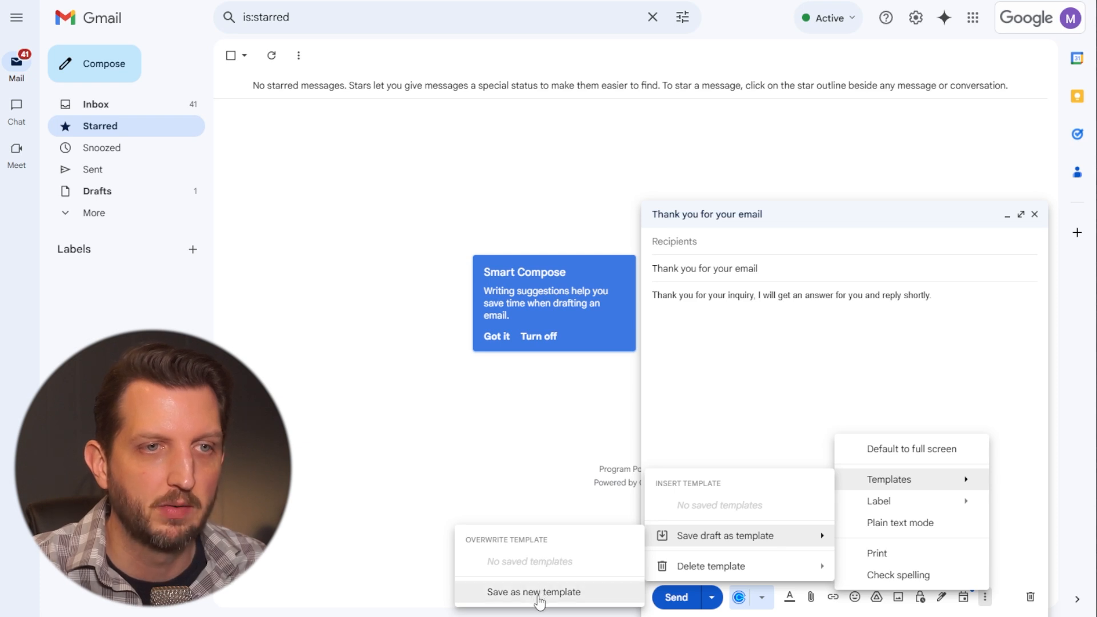
click(534, 592)
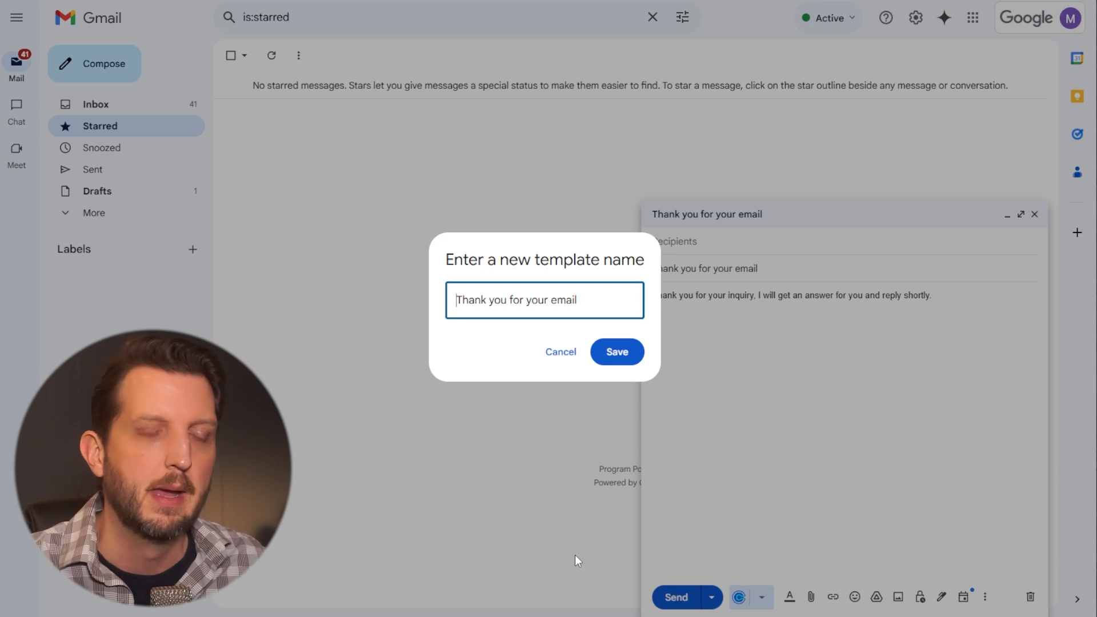
click(616, 351)
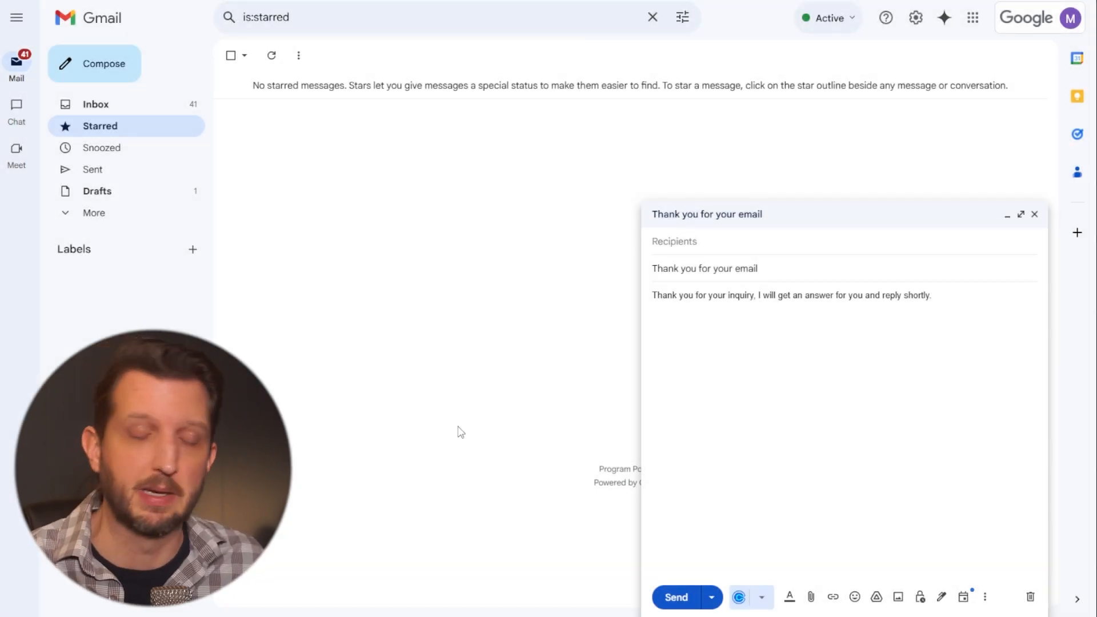
Close the draft and start a blank message with its More options menu showing Templates
click(1035, 213)
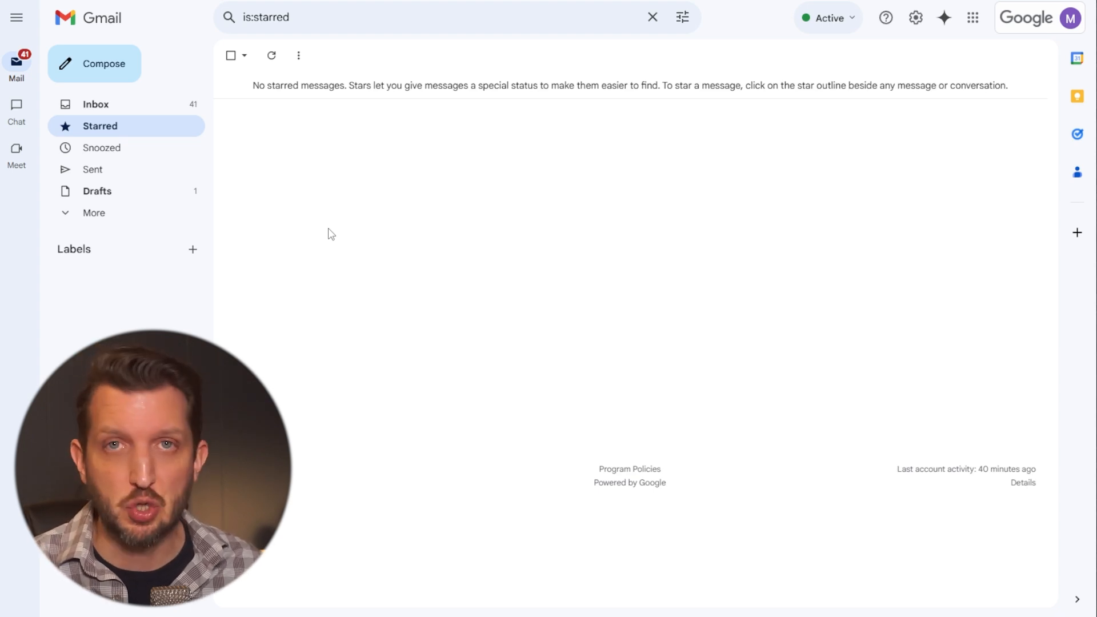
click(94, 64)
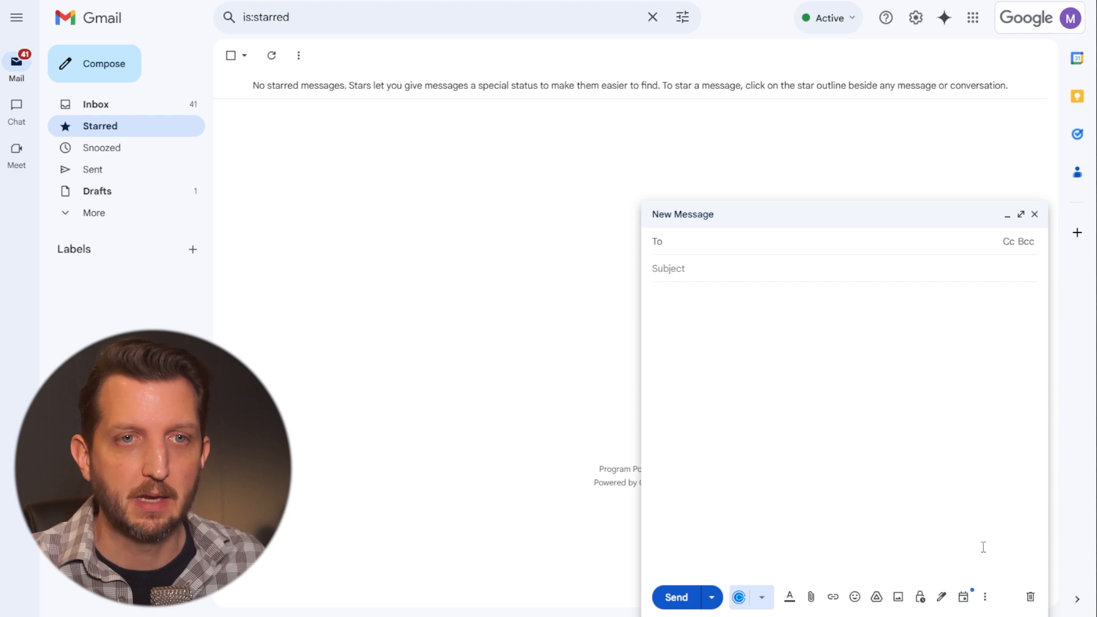
click(984, 596)
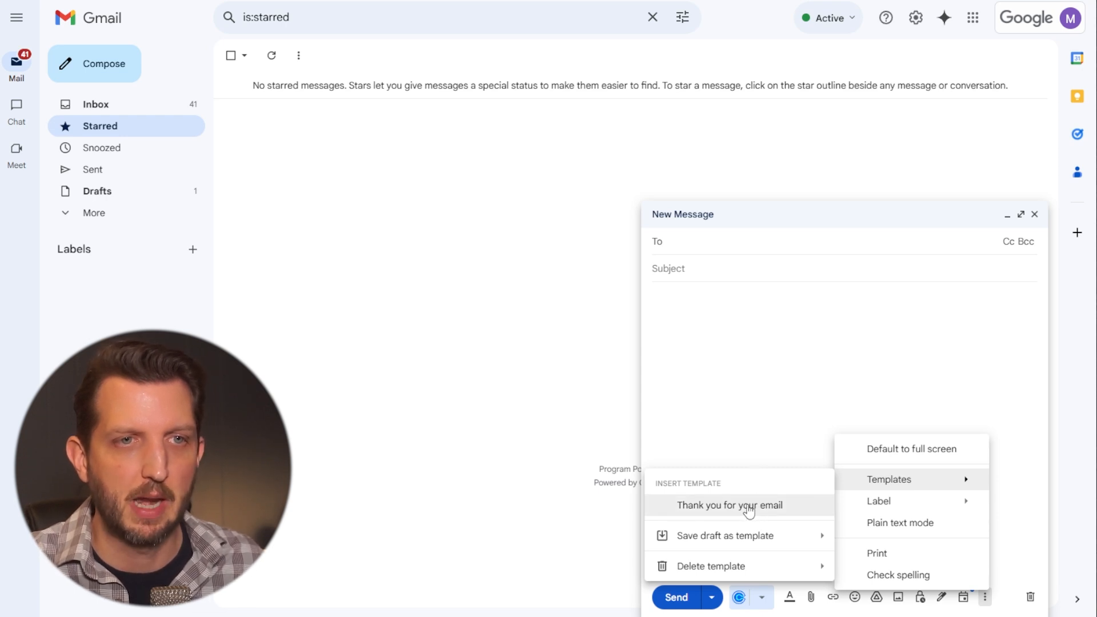
Insert the 'Thank you for your email' template and change its ending to 'reply by tomorrow'
click(730, 505)
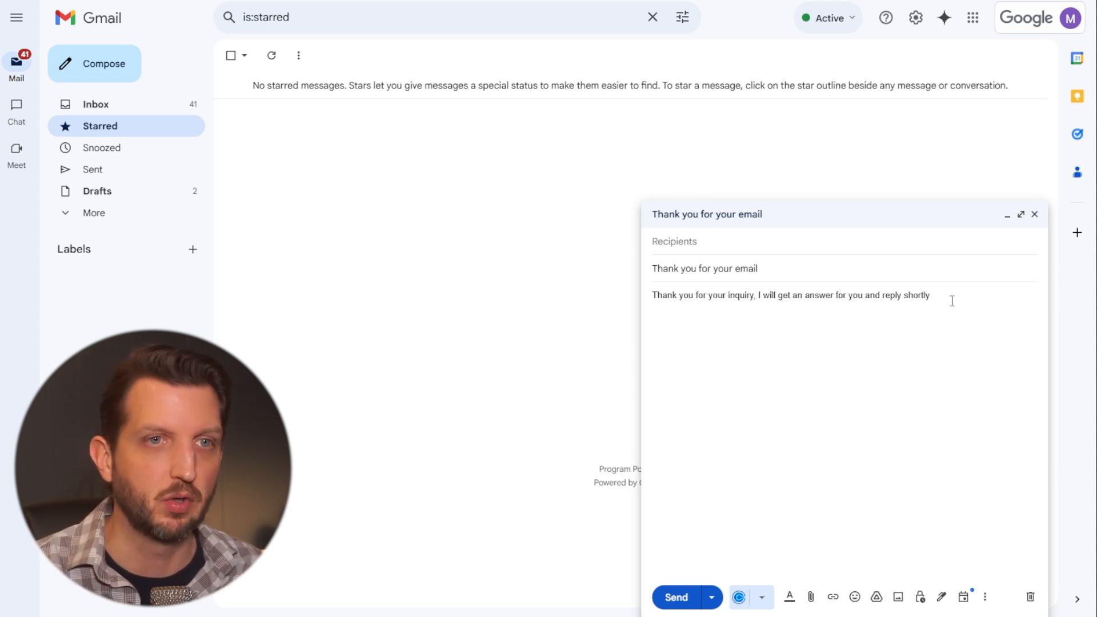
key(Backspace)
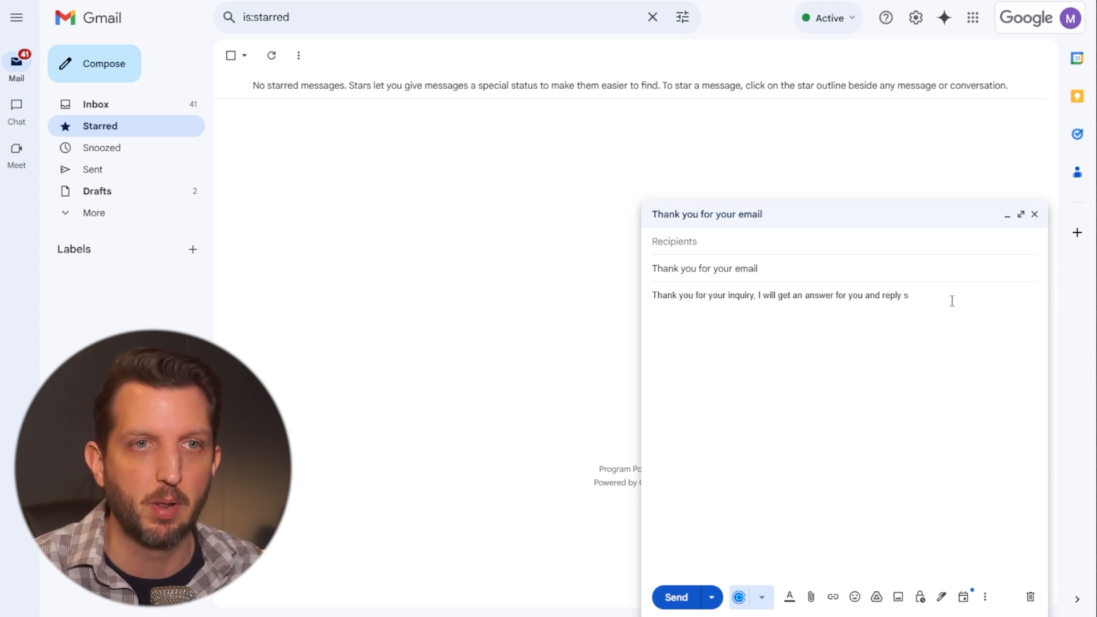
text(by tomorrow)
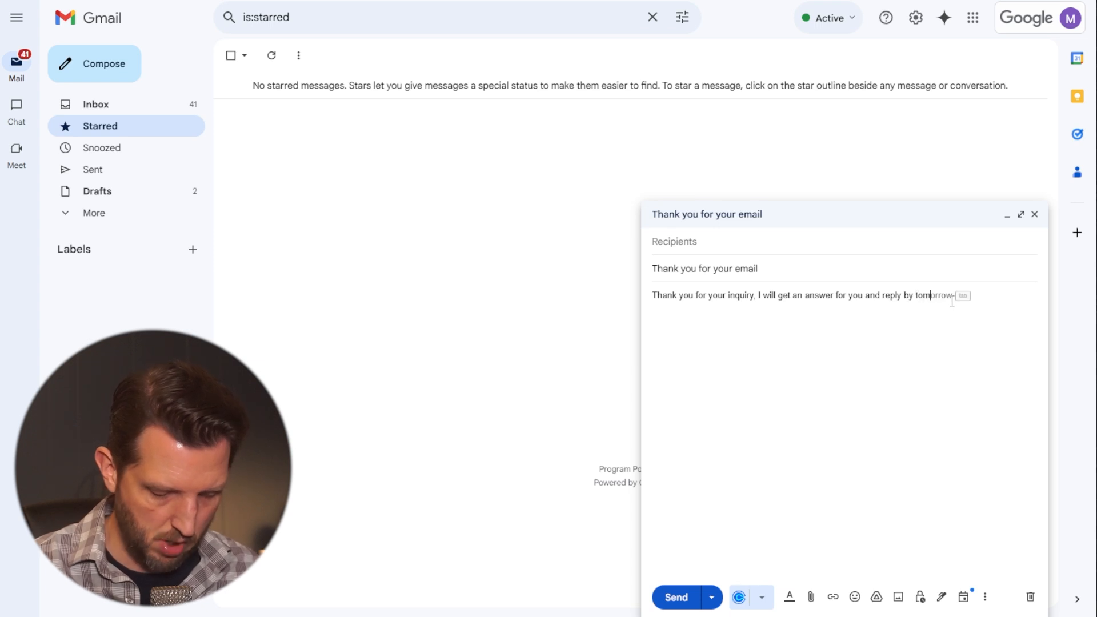